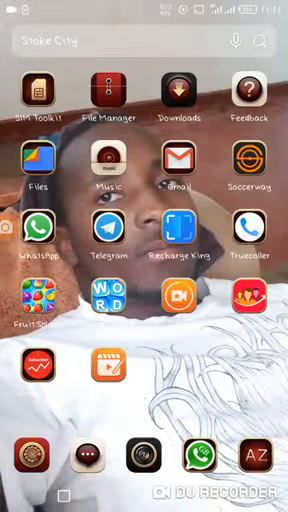
Browse across the home screen pages toward the Play Store icon.
scroll("left", 3)
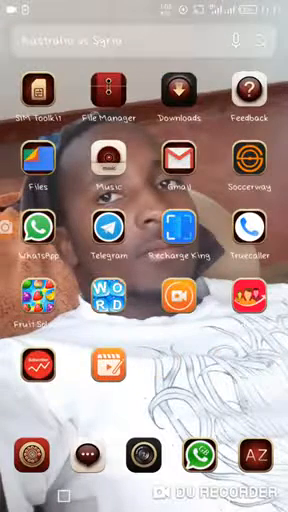
scroll("left", 3)
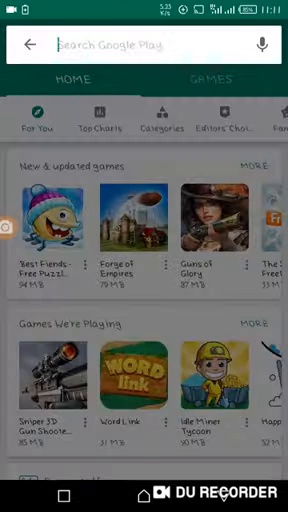
Search the Play Store for 'du re' to bring up DU Recorder.
type("du")
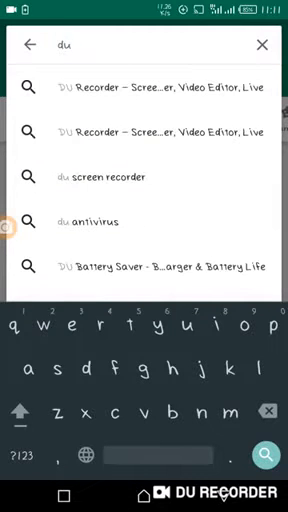
type("re")
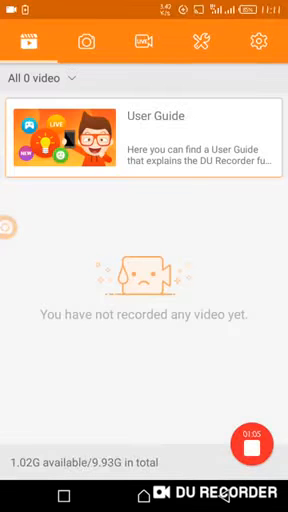
Show DU Recorder's settings page with resolution, quality and FPS options.
left_click(258, 42)
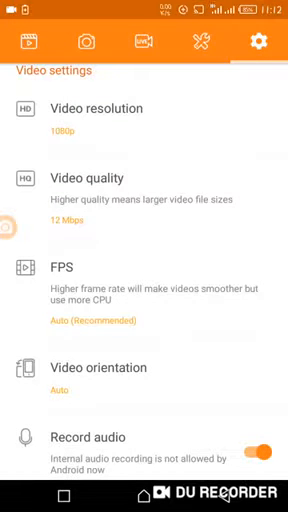
Review Video location and keep Internal storage as the save location.
scroll("down", 3)
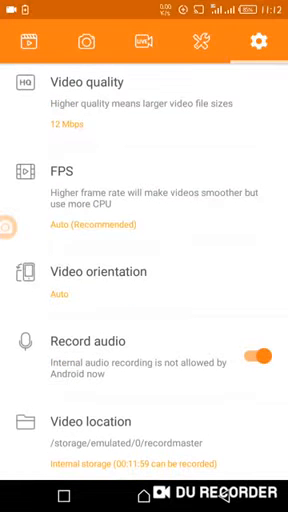
scroll("down", 3)
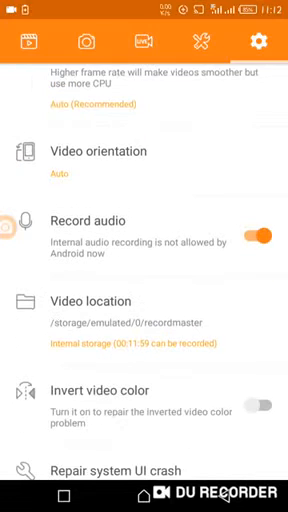
scroll("up", 3)
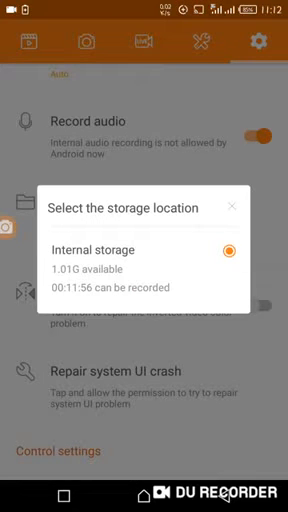
left_click(228, 248)
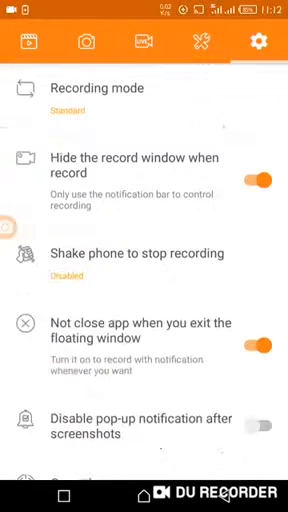
scroll("down", 3)
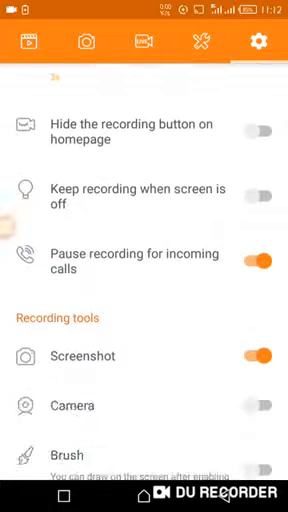
scroll("down", 3)
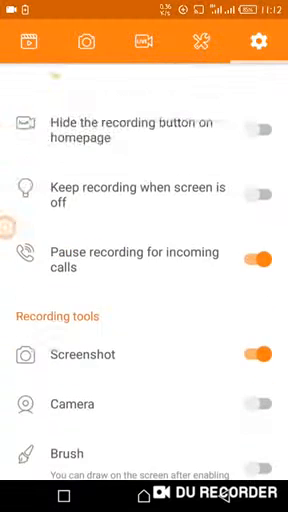
scroll("down", 3)
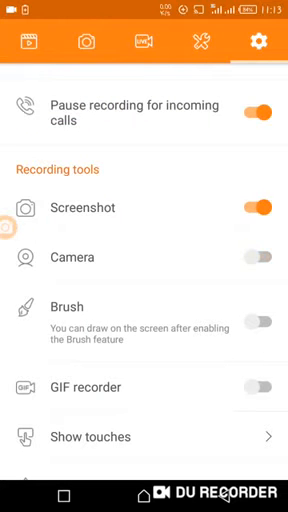
left_click(262, 256)
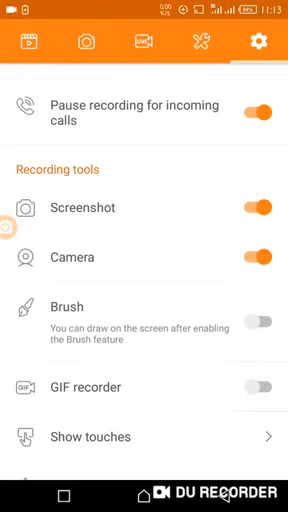
left_click(264, 256)
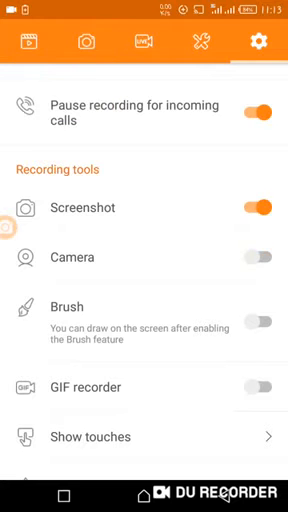
scroll("down", 3)
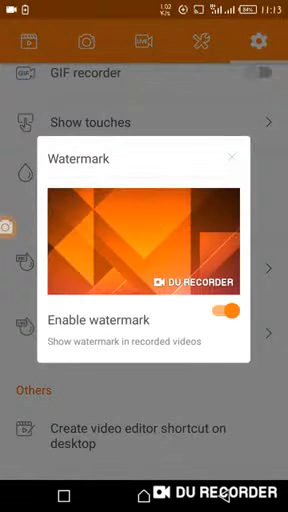
left_click(232, 156)
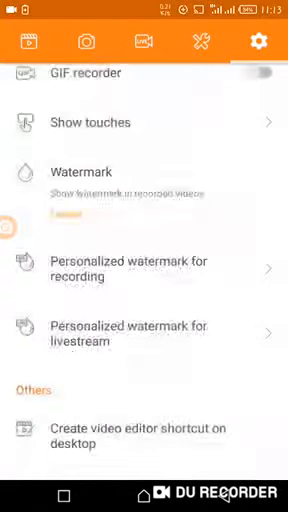
scroll("down", 3)
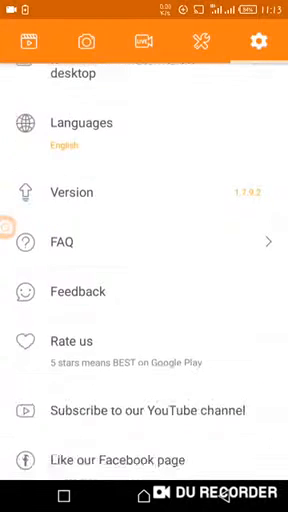